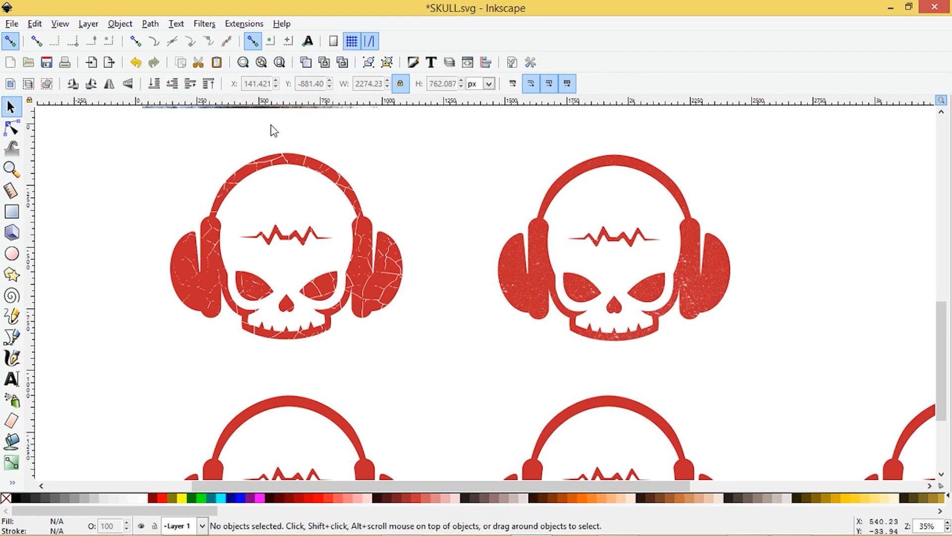
mouse_move(511, 220)
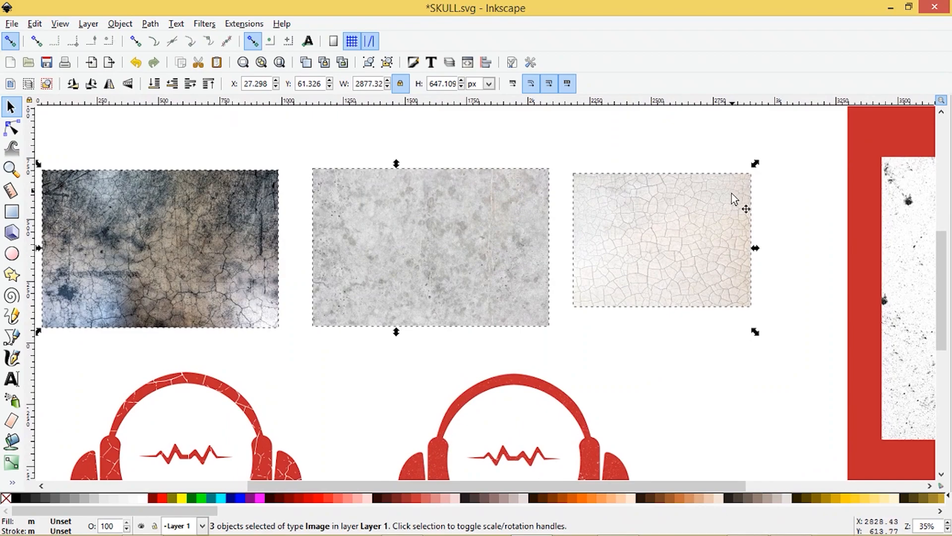
mouse_move(280, 121)
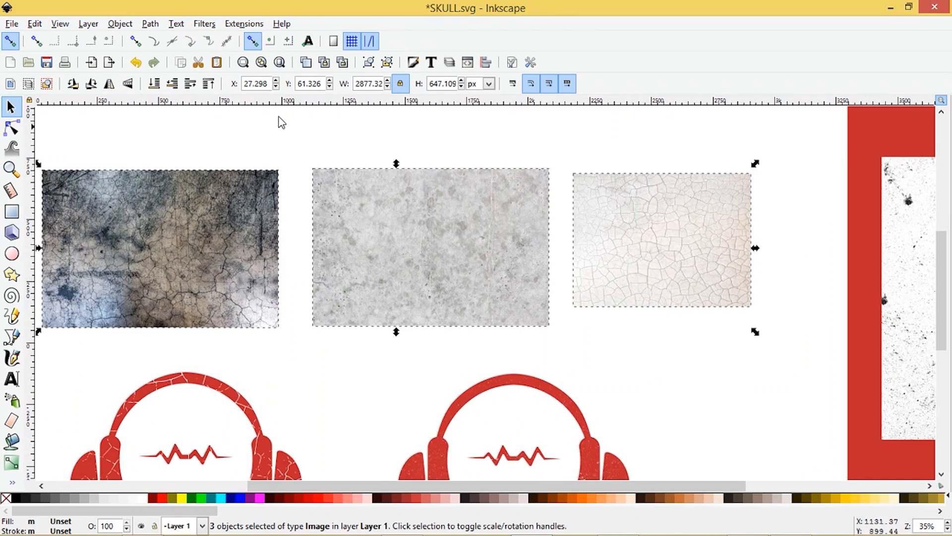
Select the crackle texture photo and bring up Trace Bitmap with Brightness cutoff 0.680.
left_click(781, 296)
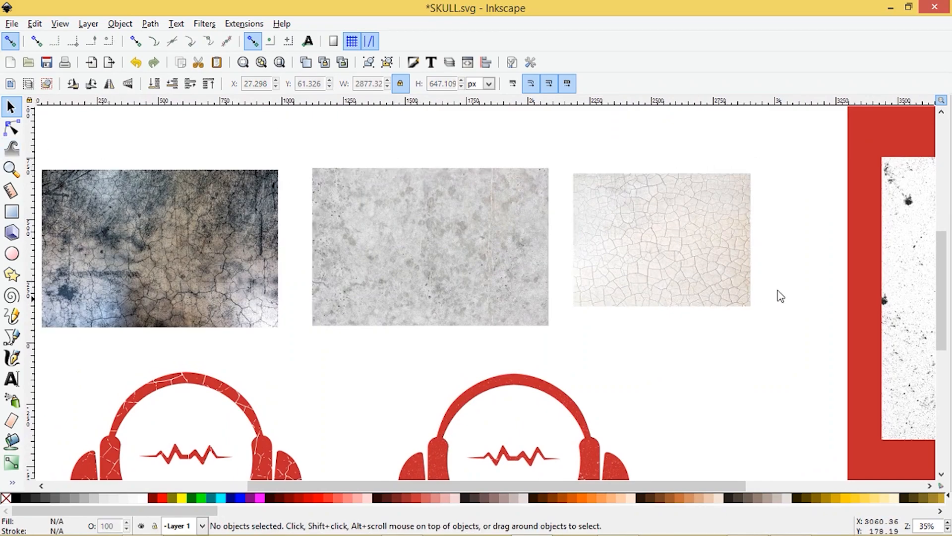
left_click(660, 239)
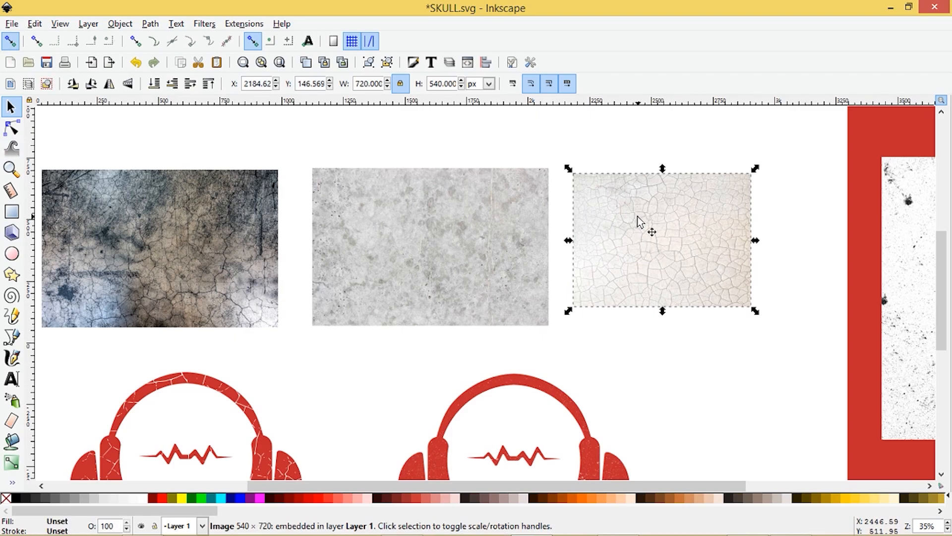
mouse_move(684, 252)
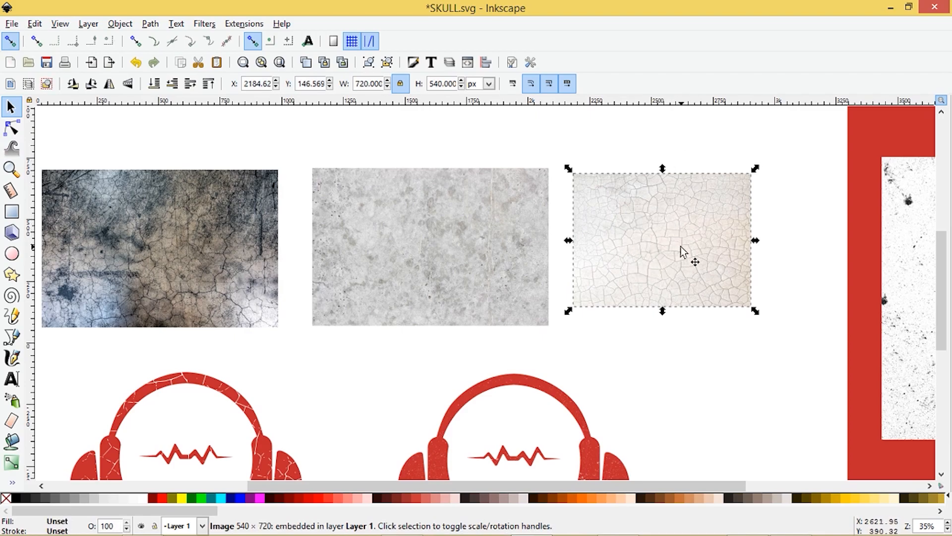
mouse_move(134, 270)
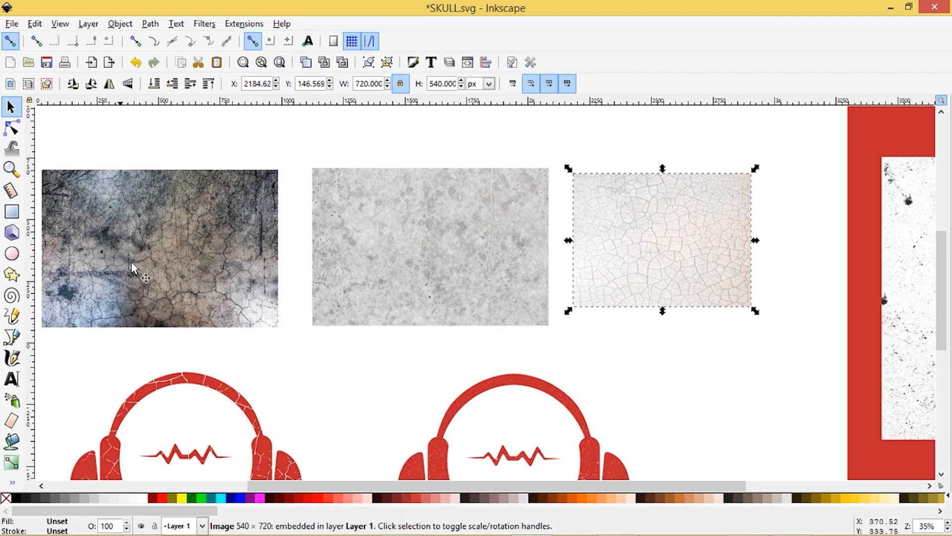
left_click(430, 247)
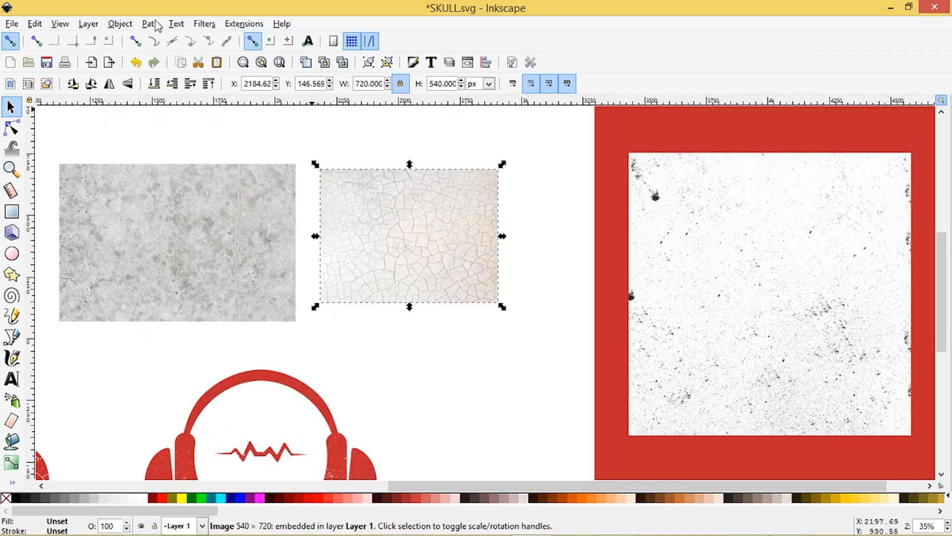
left_click(150, 23)
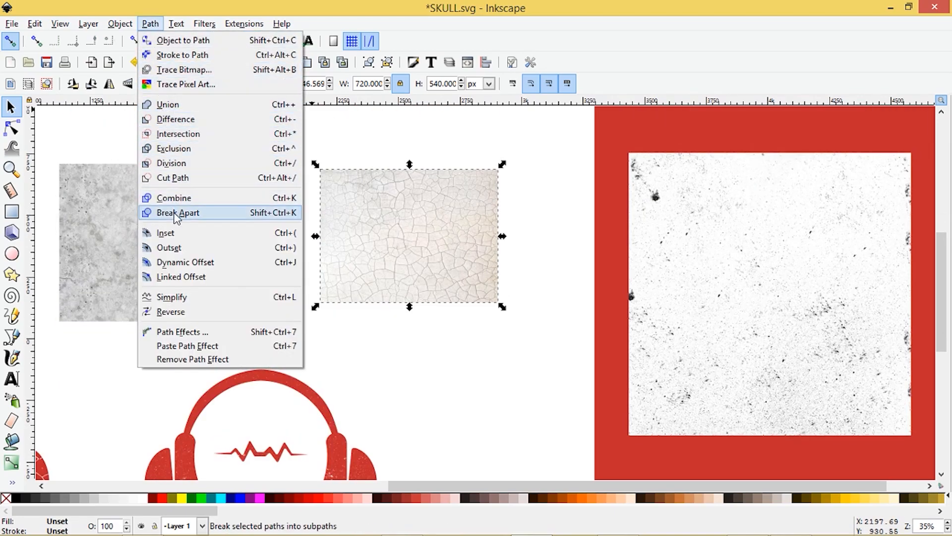
left_click(184, 70)
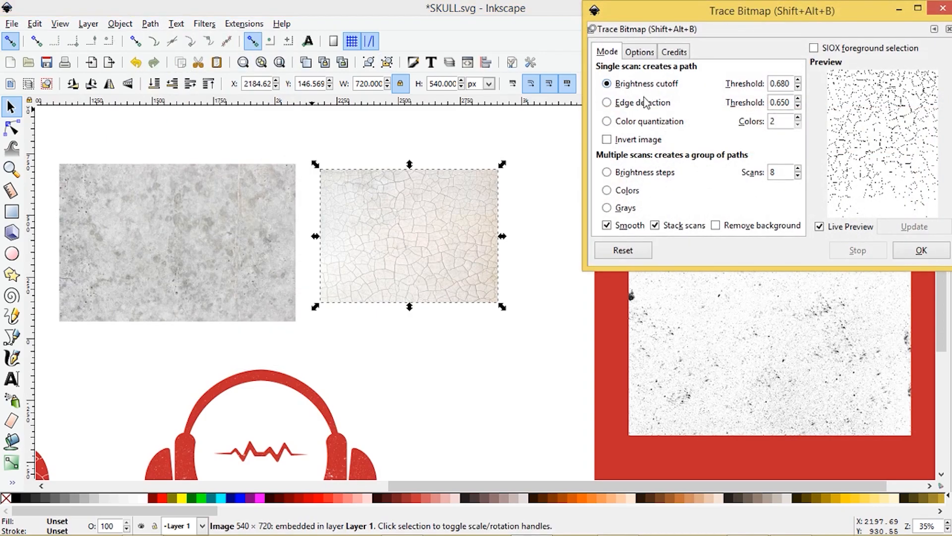
left_click_drag(772, 10, 724, 28)
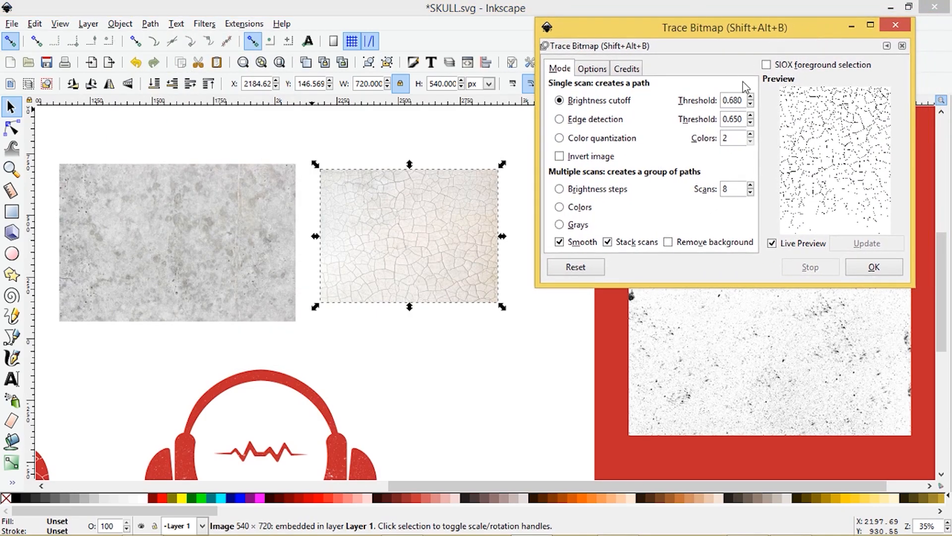
left_click(771, 243)
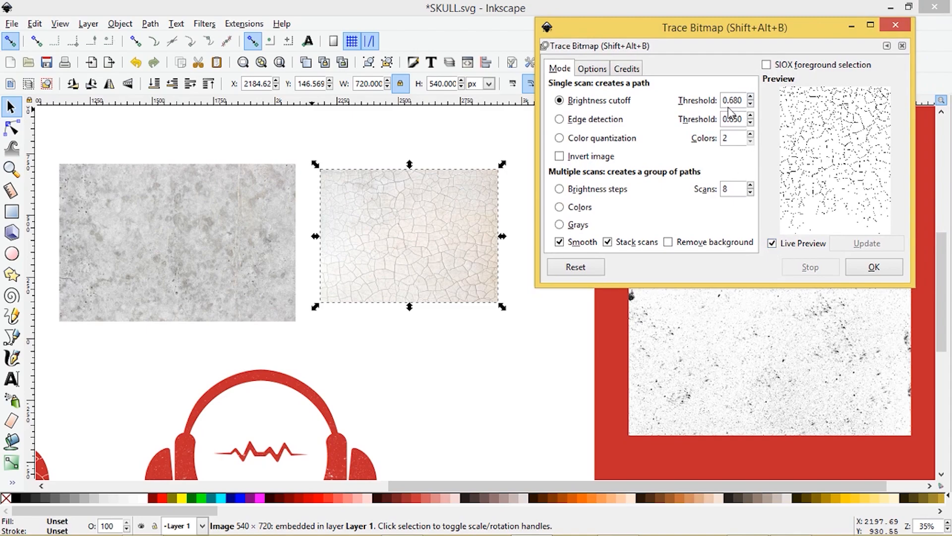
mouse_move(748, 115)
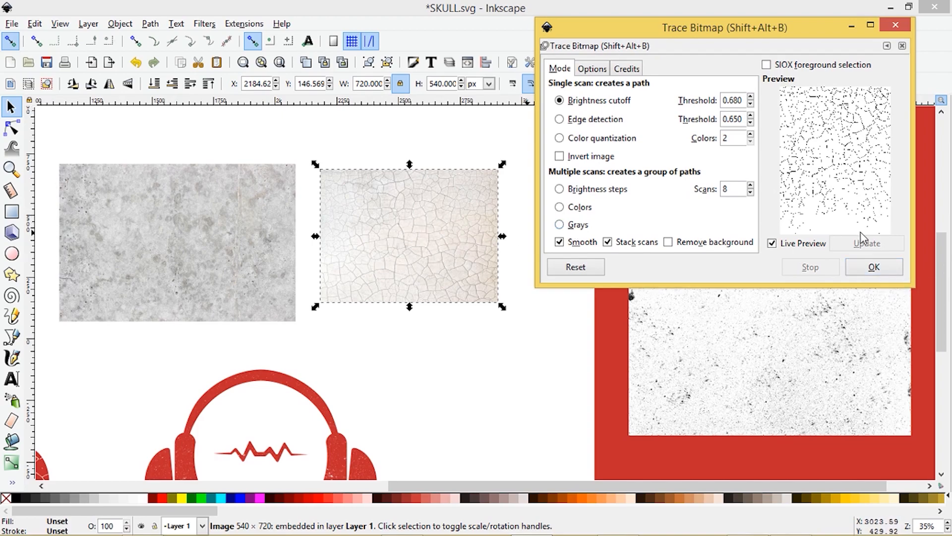
Update the preview and trace the crackle image into a black vector crack path.
left_click(872, 267)
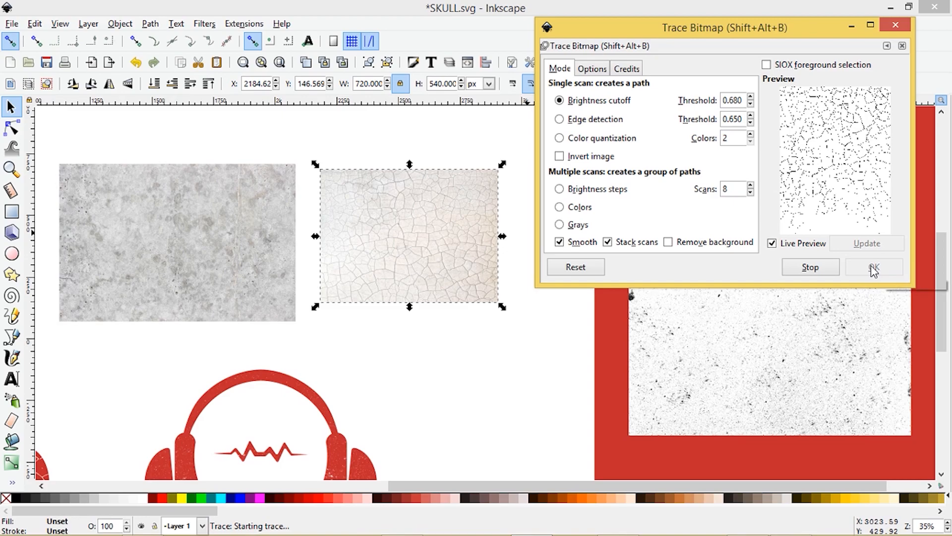
left_click(873, 267)
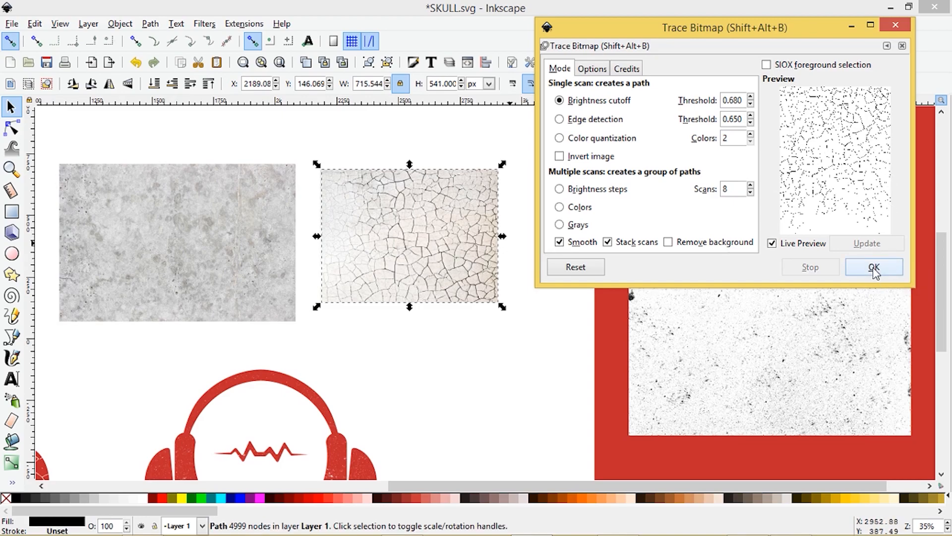
left_click(873, 265)
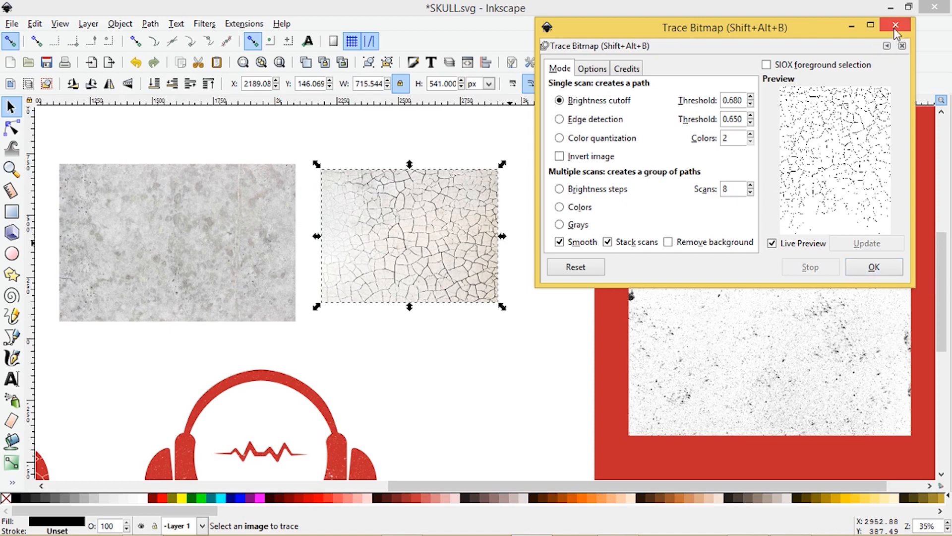
left_click(894, 26)
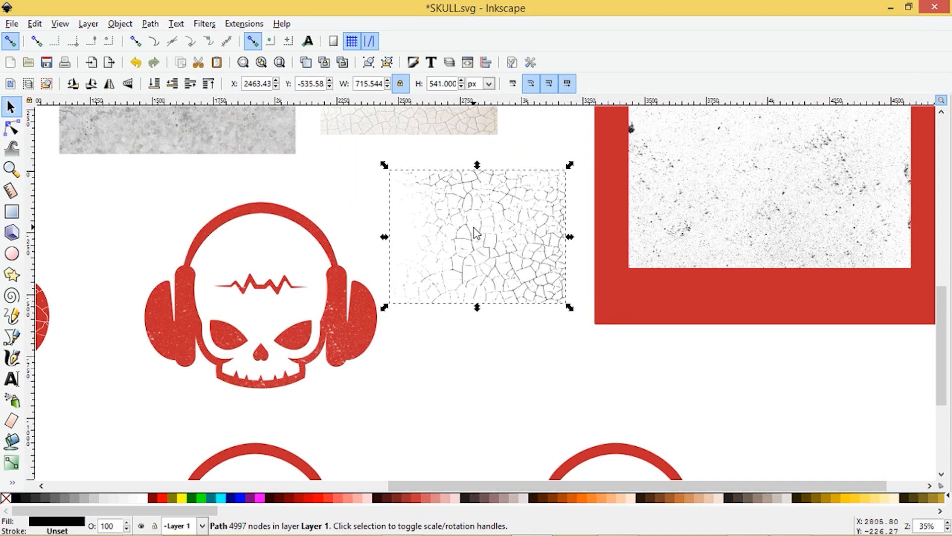
Move and shrink the crack path to cover the lower-left skull, then select both objects.
scroll("down", 3)
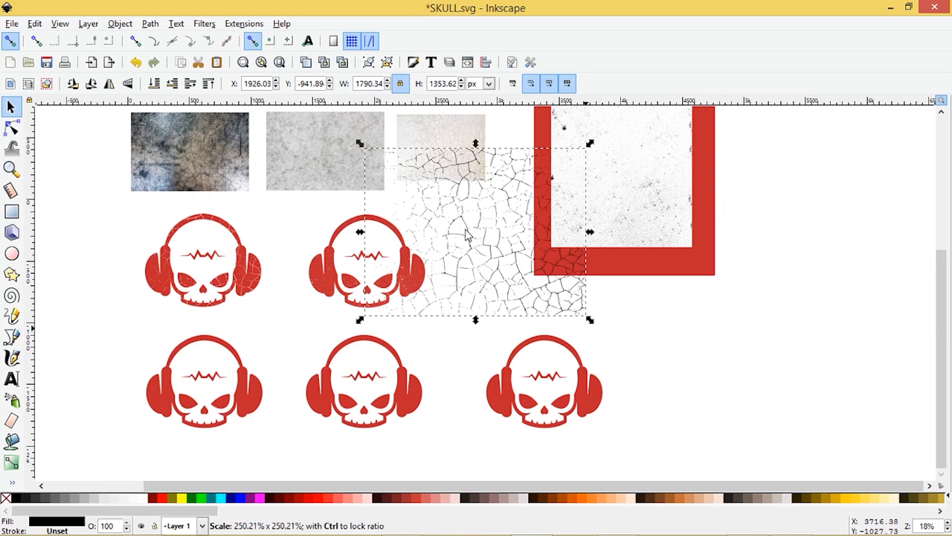
left_click_drag(467, 234, 177, 389)
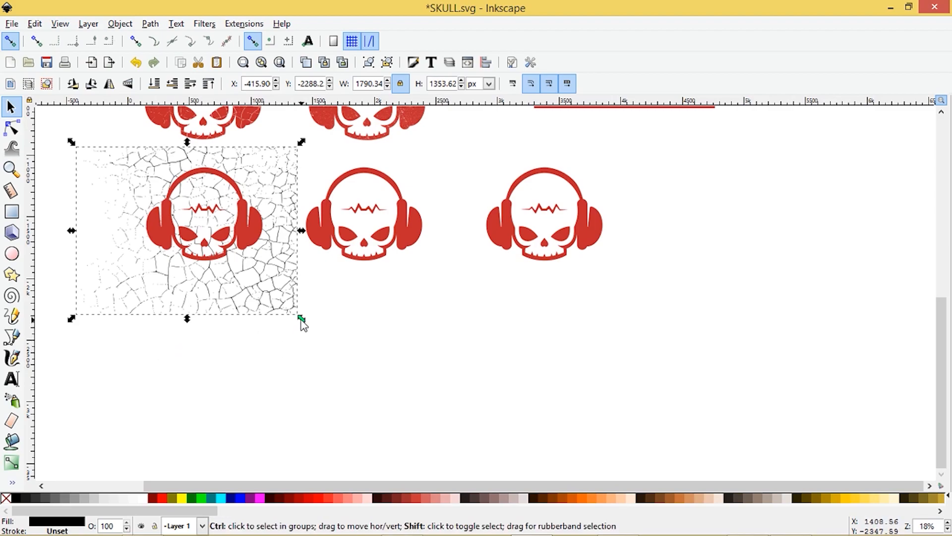
left_click_drag(300, 318, 277, 299)
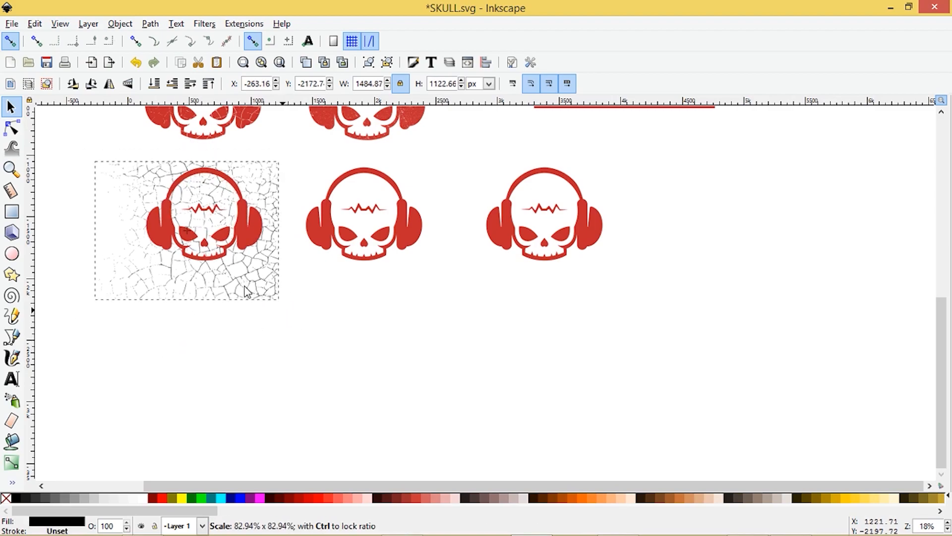
left_click(186, 231)
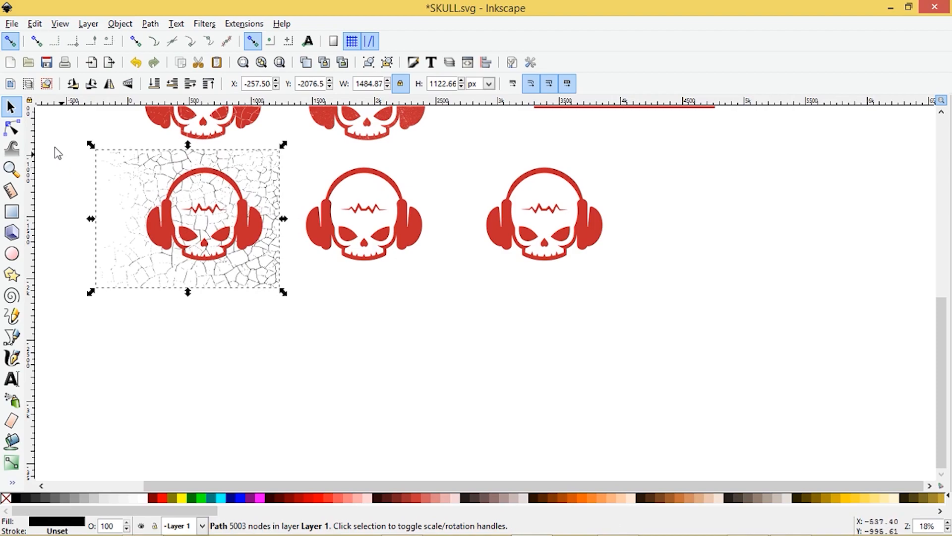
left_click(86, 221)
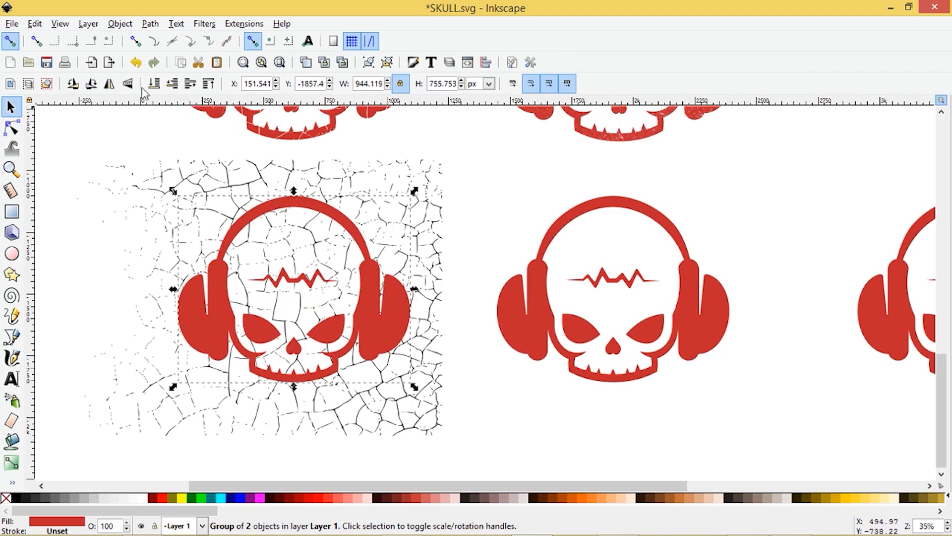
mouse_move(154, 84)
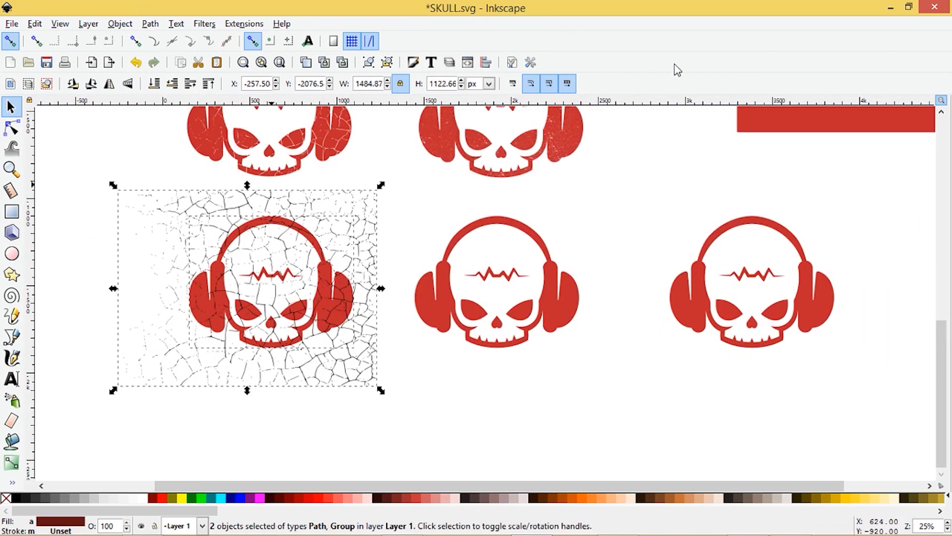
After a failed Difference, ungroup the skull logo and Union its pieces into one path.
left_click(150, 23)
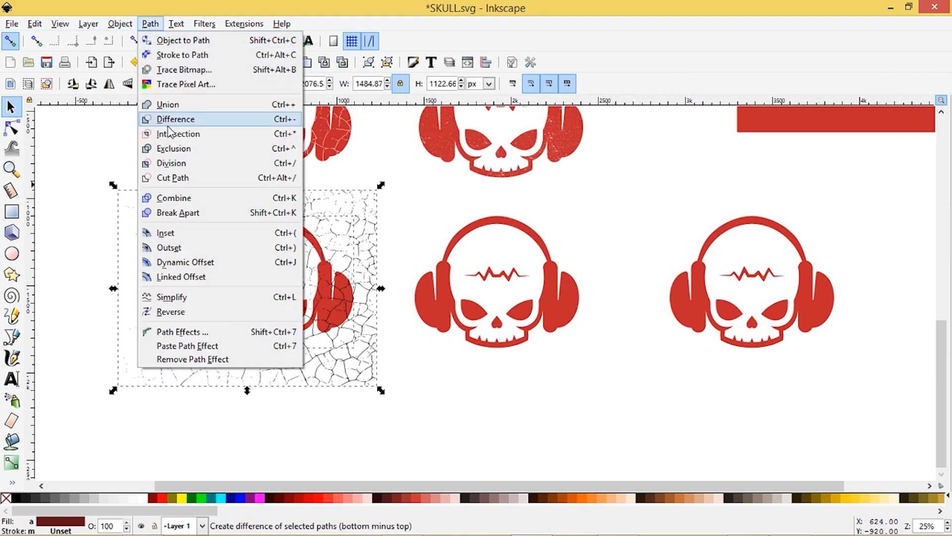
mouse_move(179, 148)
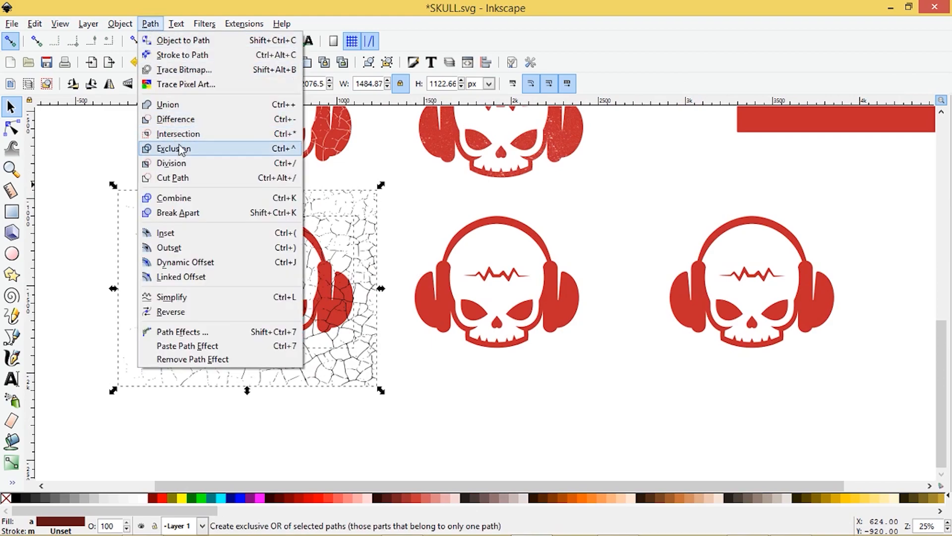
left_click(172, 148)
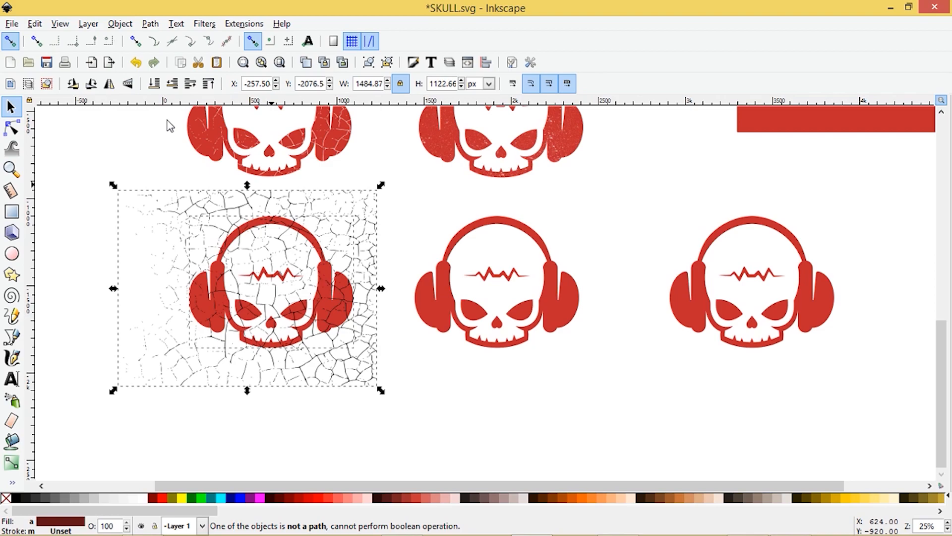
mouse_move(337, 383)
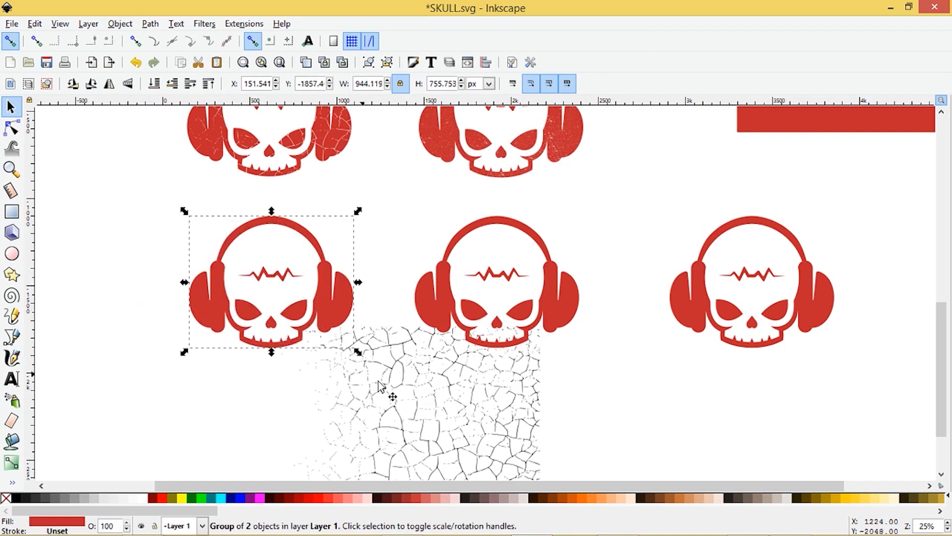
left_click(386, 62)
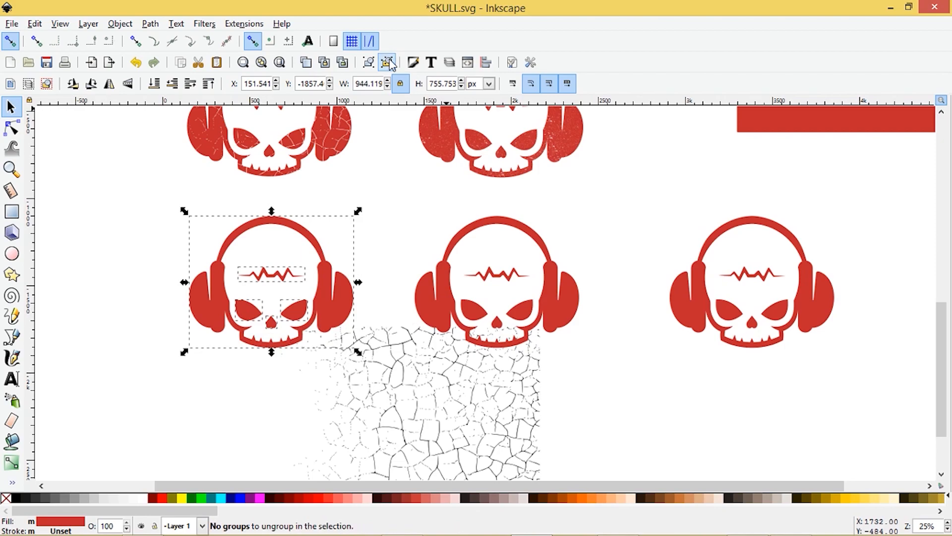
left_click(149, 23)
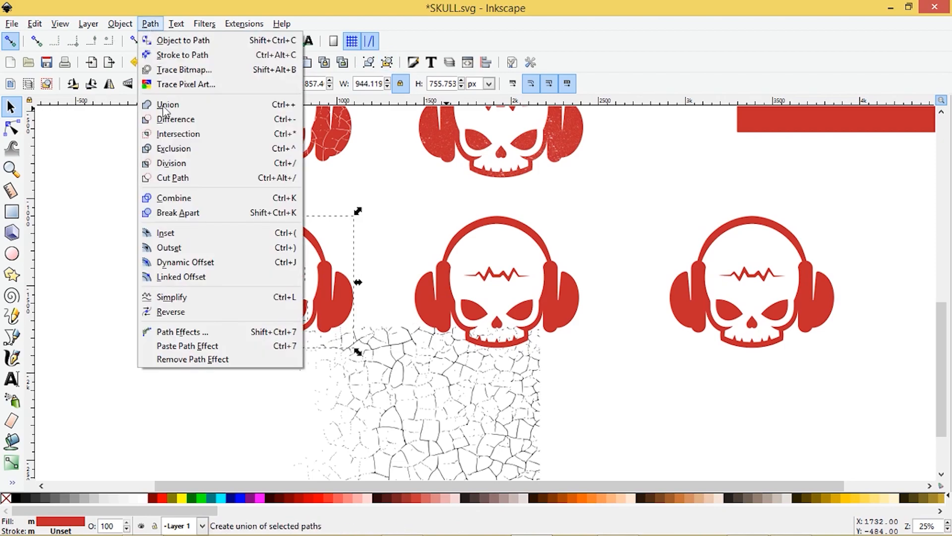
left_click(167, 104)
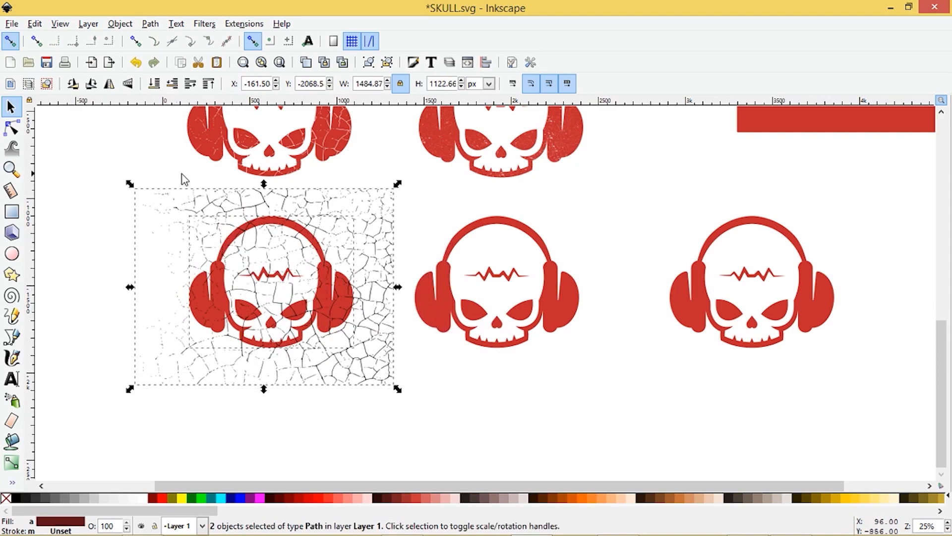
mouse_move(184, 6)
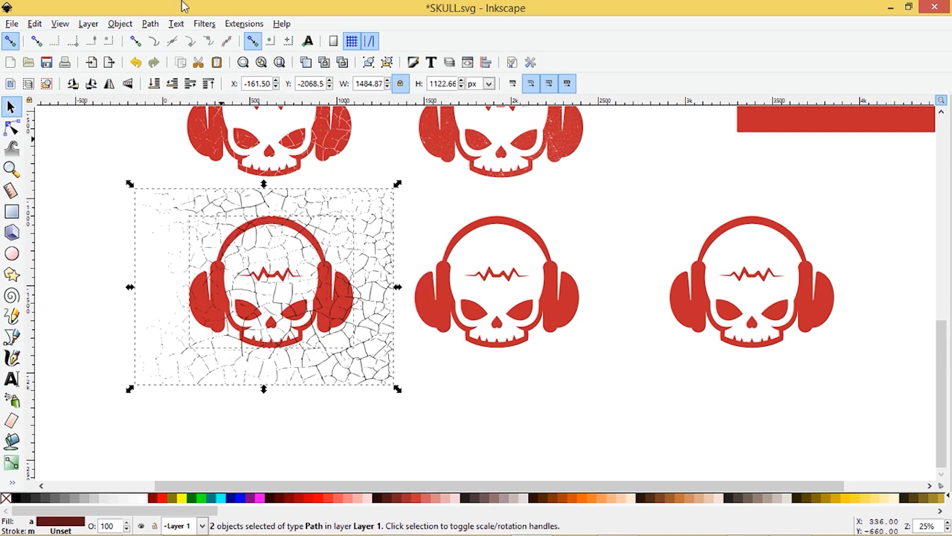
Subtract the crackle path from the skull with Path > Difference, leaving white cracks.
left_click(149, 23)
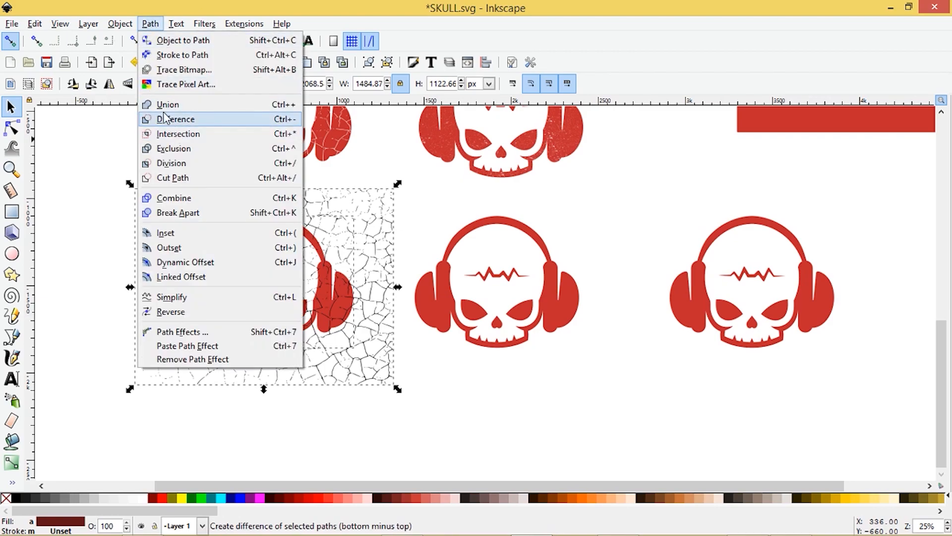
left_click(176, 118)
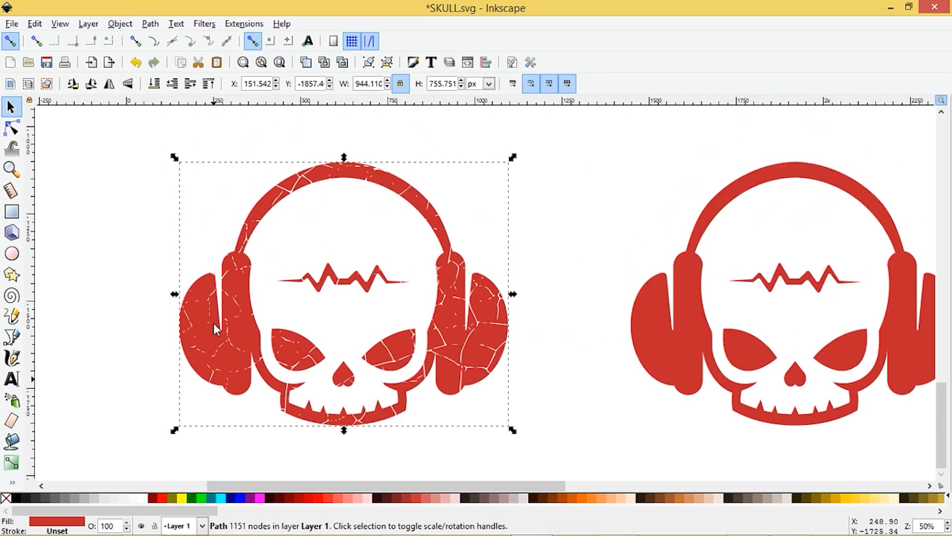
scroll("down", 3)
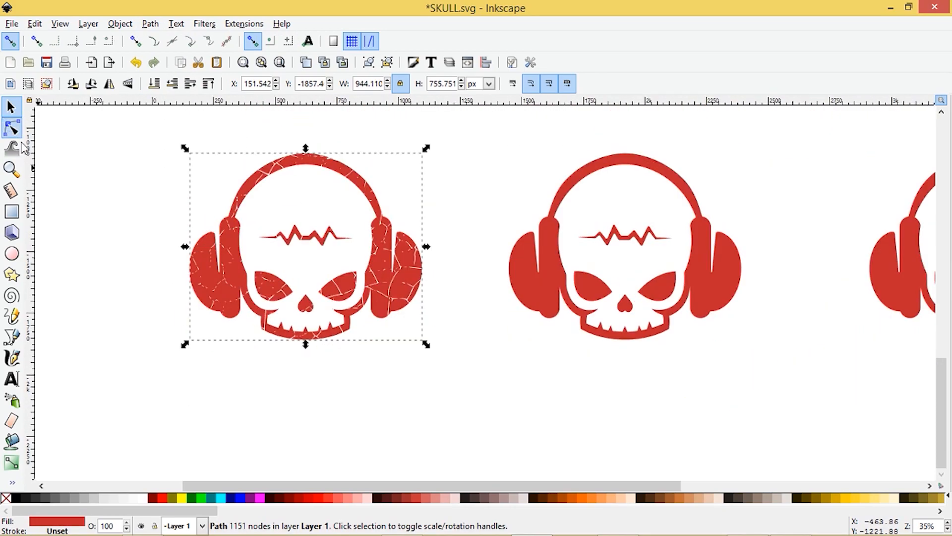
left_click(12, 128)
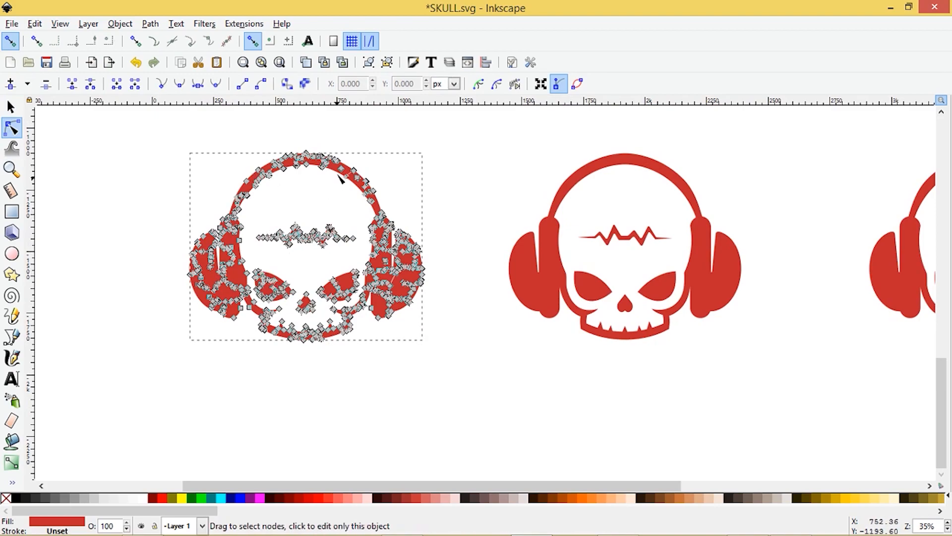
mouse_move(277, 304)
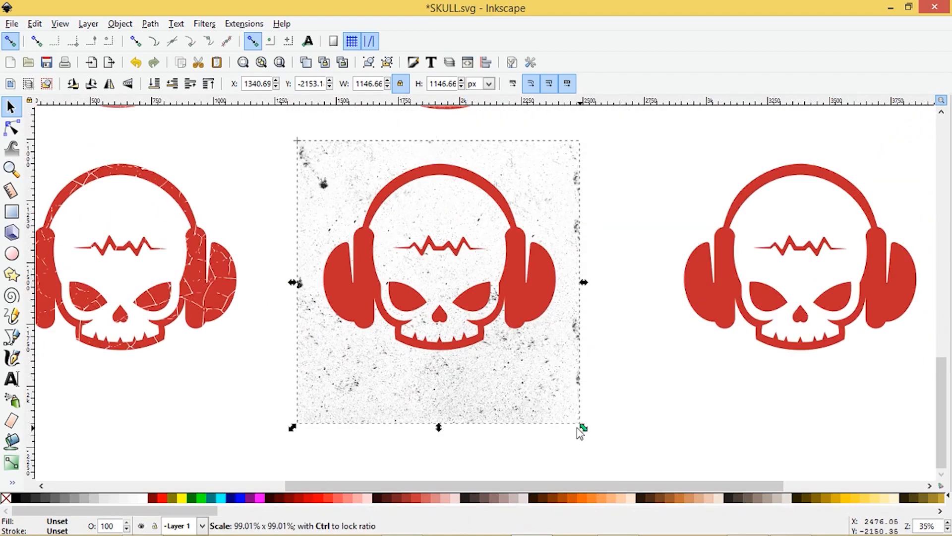
Resize the grain texture image so it fully covers the middle skull.
left_click_drag(580, 426, 567, 411)
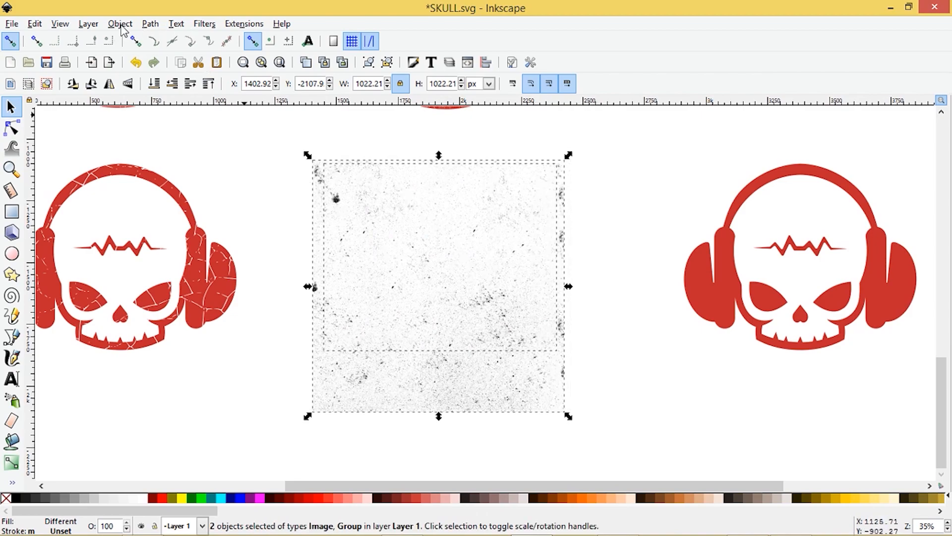
Apply Object > Mask > Set so the grain texture masks the middle skull, then select the masked group.
left_click(120, 22)
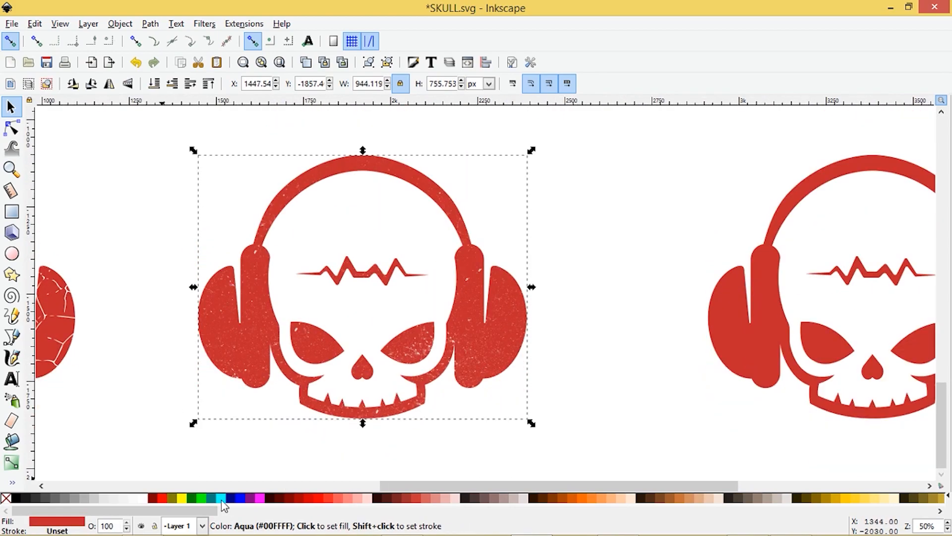
left_click(236, 498)
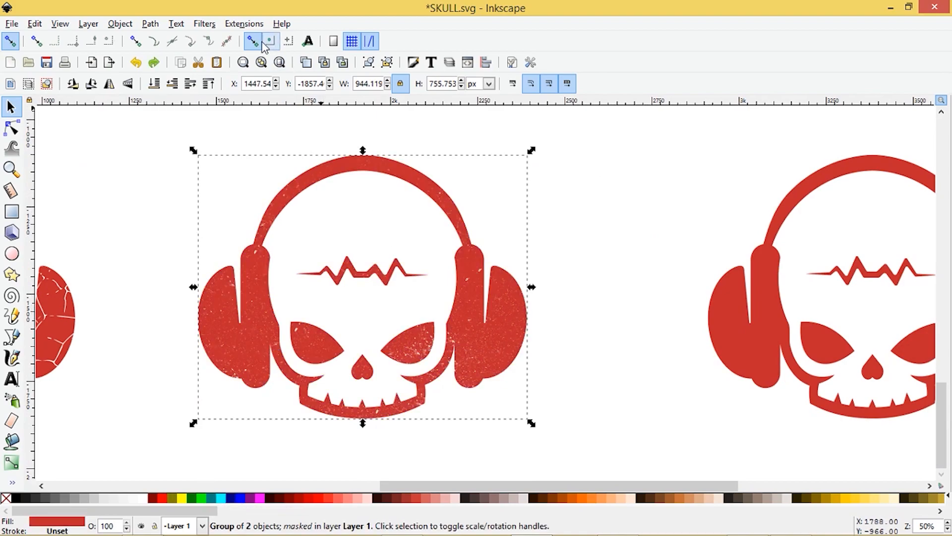
left_click(251, 41)
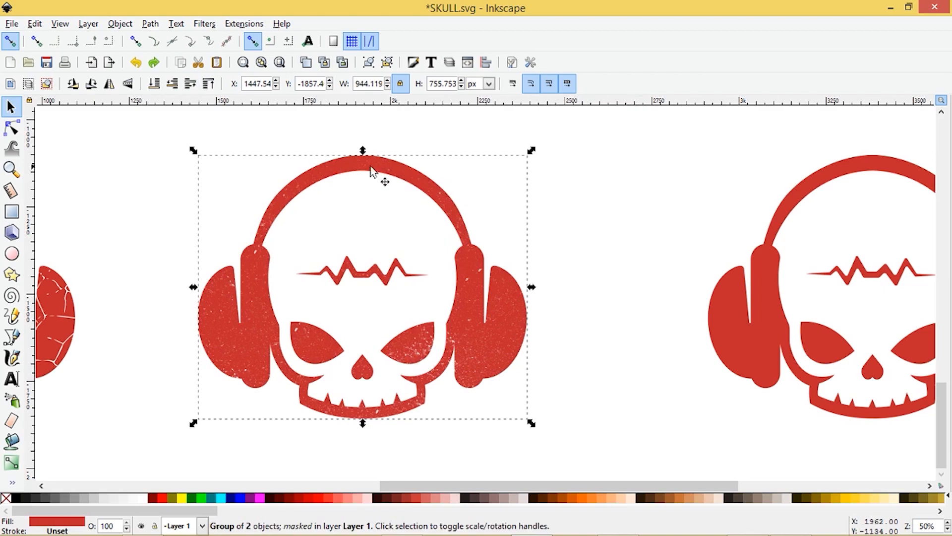
mouse_move(390, 204)
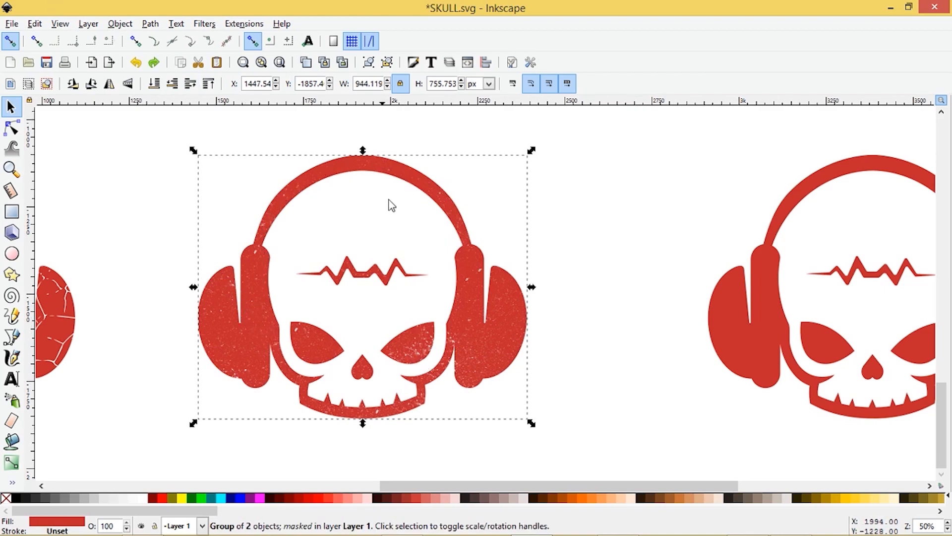
left_click(11, 128)
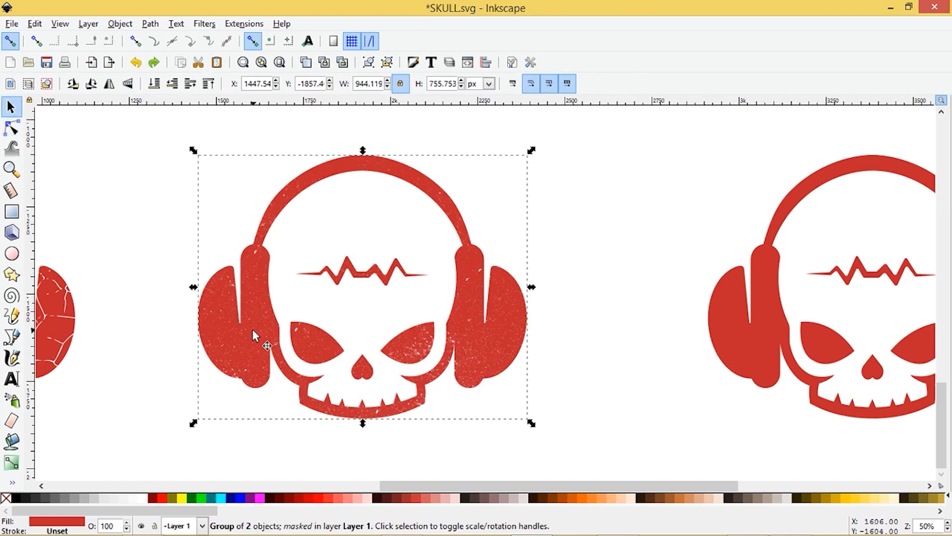
Set the topmost texture image as a mask through Object > Mask > Set.
left_click(120, 23)
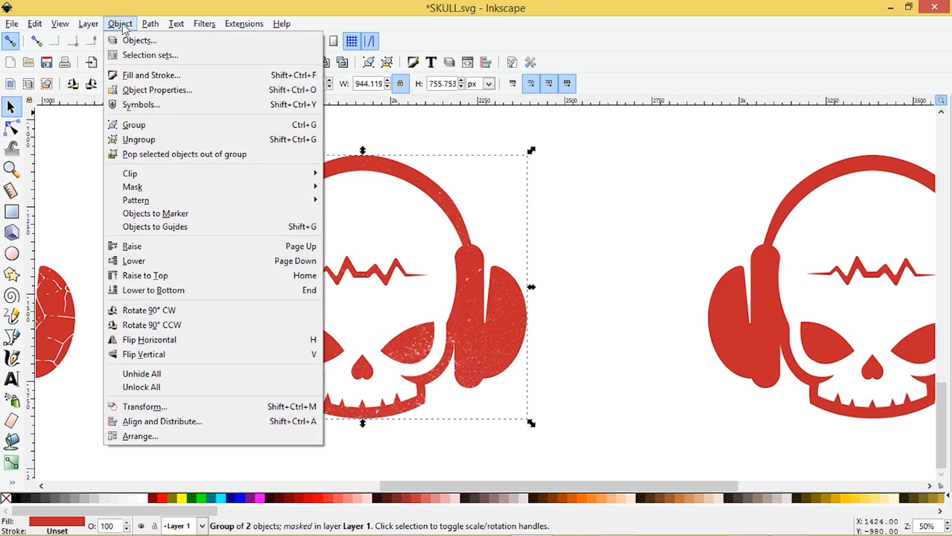
mouse_move(132, 186)
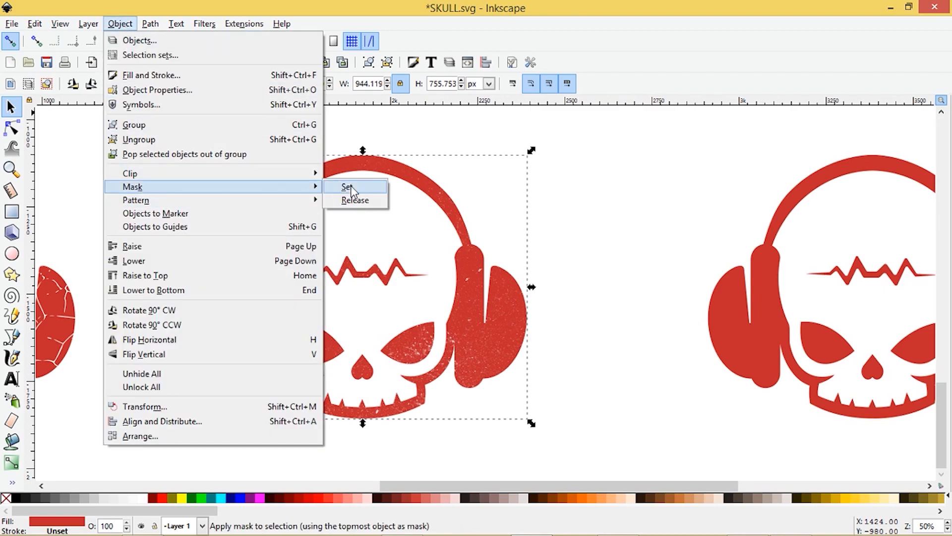
left_click(347, 186)
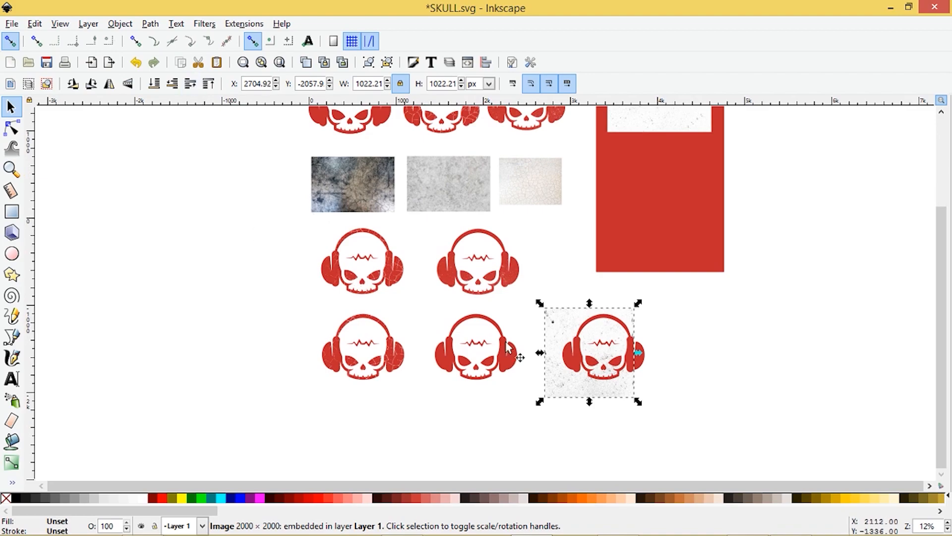
mouse_move(528, 413)
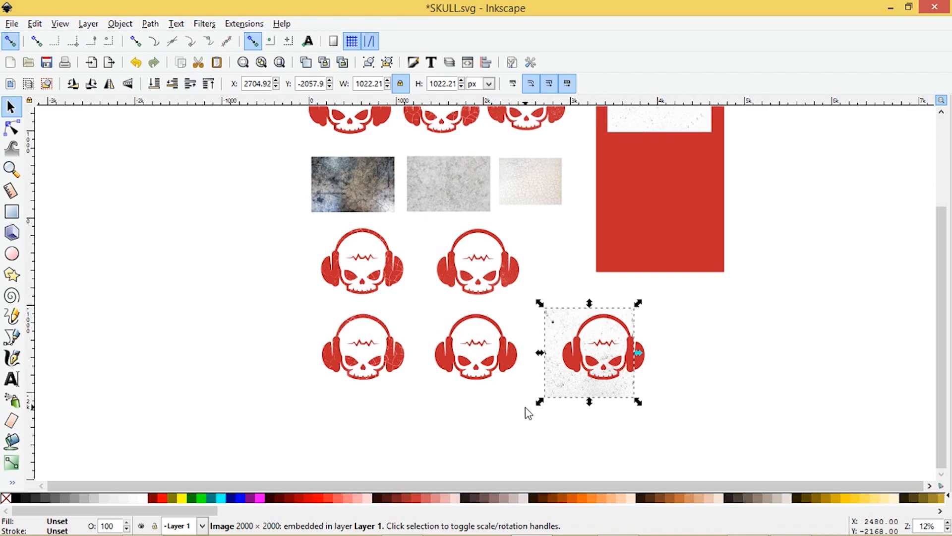